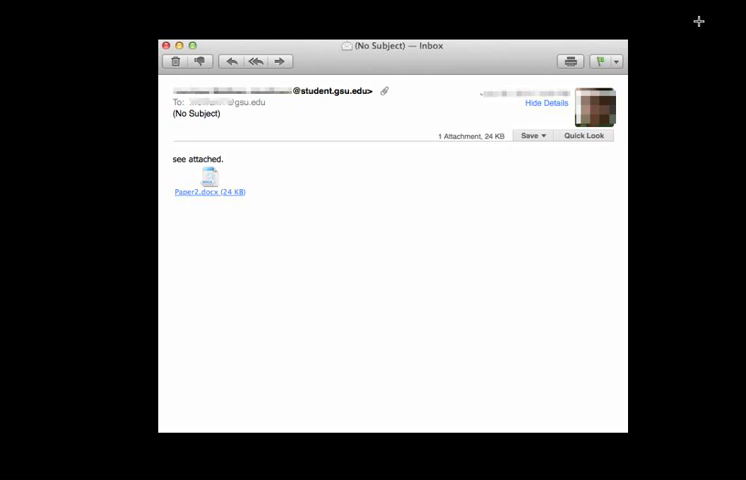
mouse_move(214, 104)
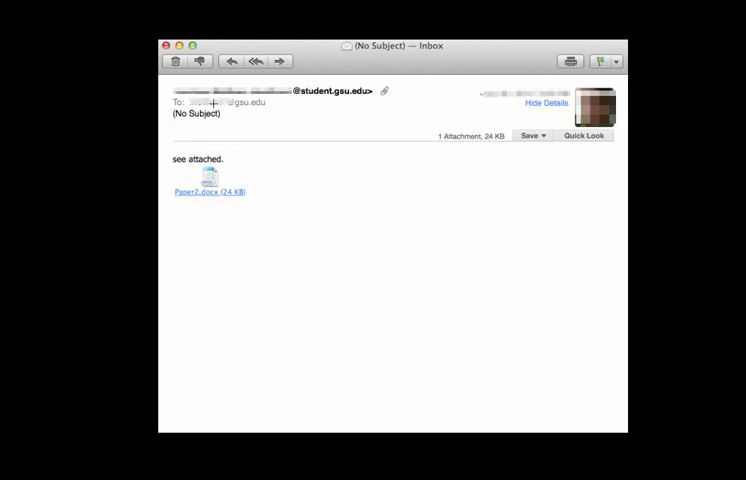
Step: Close the 'see attached' message and show the 'essay' email from the Inbox
drag(168, 104, 232, 126)
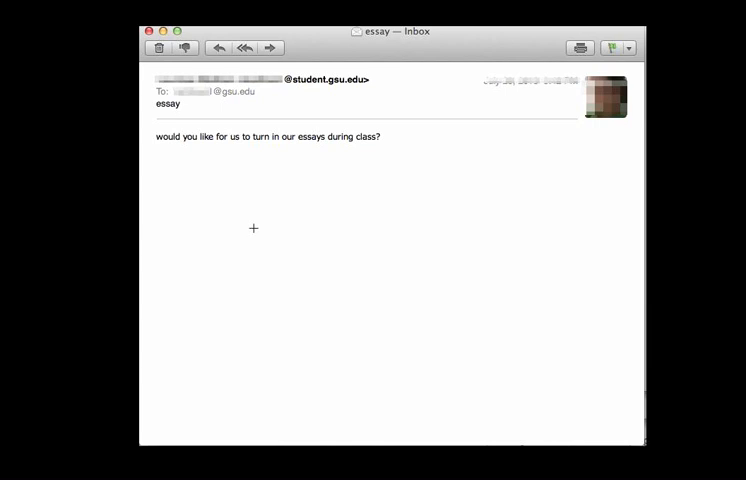
mouse_move(178, 120)
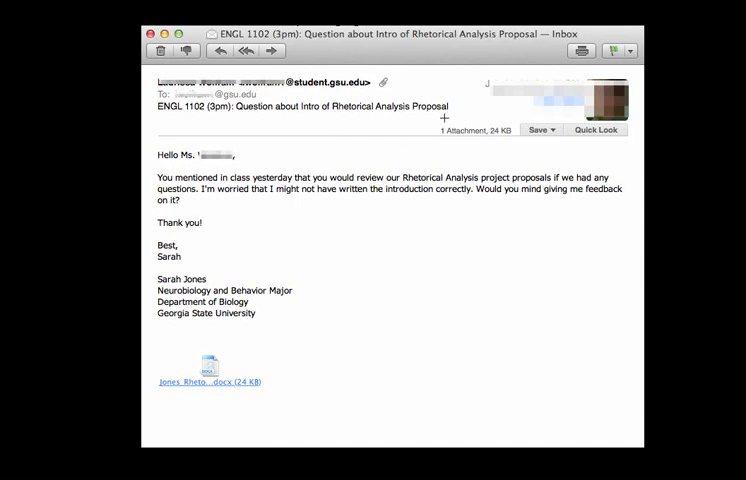
mouse_move(328, 120)
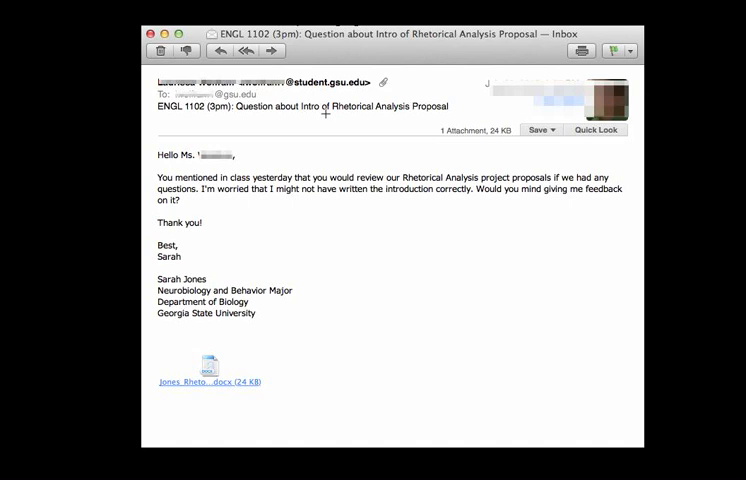
mouse_move(296, 244)
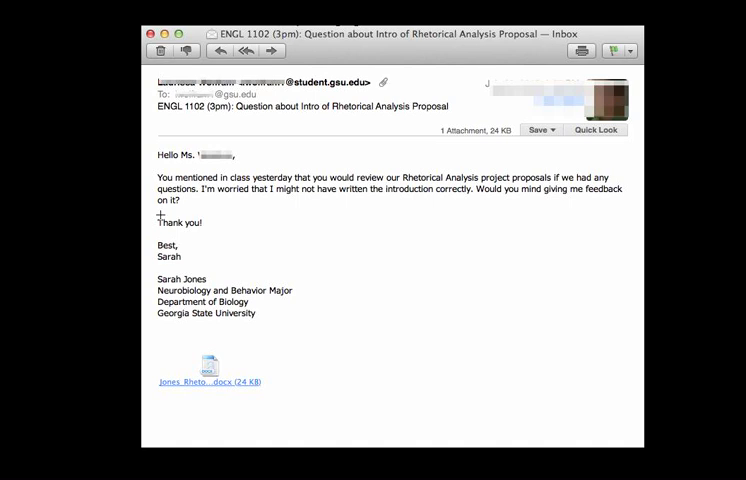
mouse_move(414, 204)
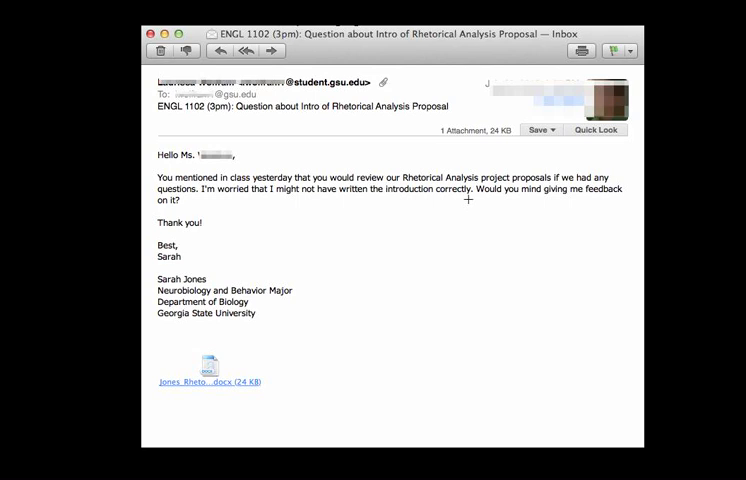
mouse_move(160, 222)
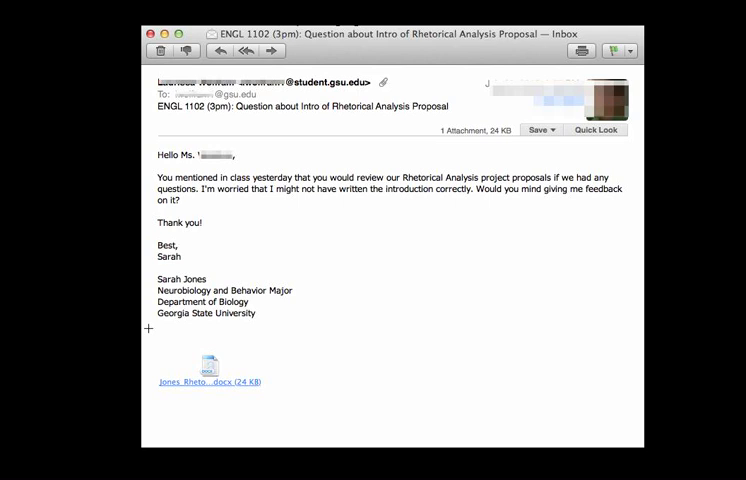
mouse_move(150, 278)
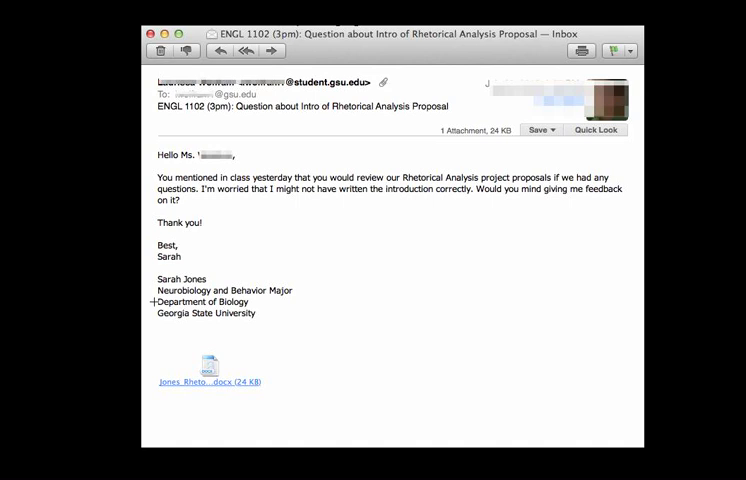
mouse_move(148, 312)
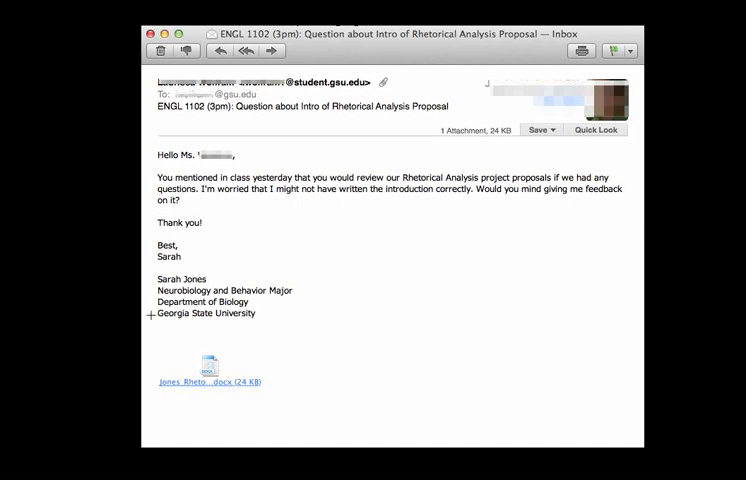